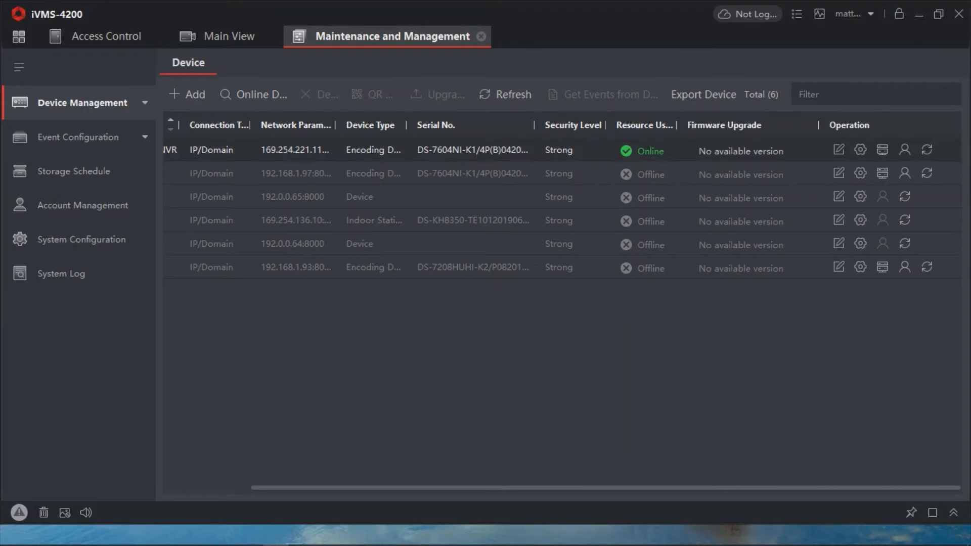
Open System Configuration to show the date, time, log expiry and network options.
{"action": "left_click", "coordinate": [85, 239]}
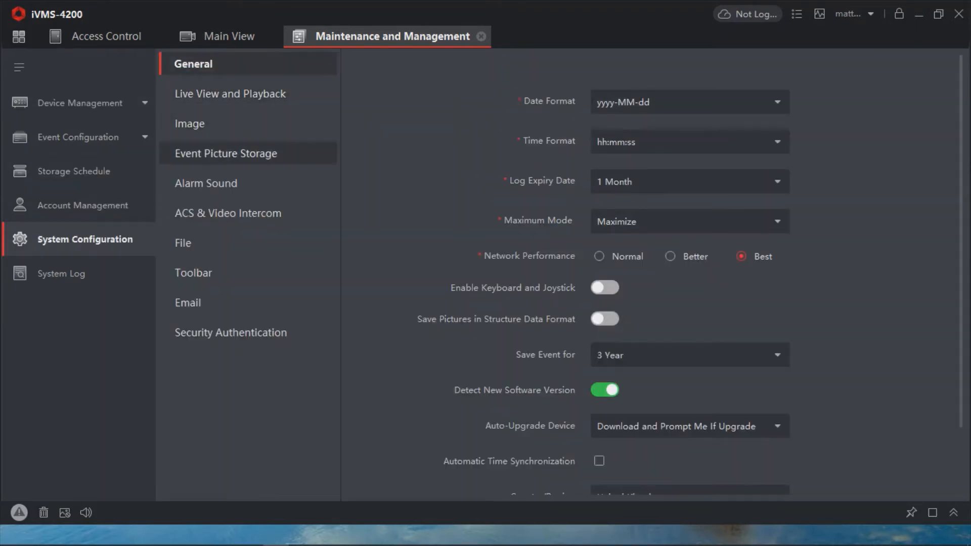
Enable the microphone icon in the Live View toolbar on the Toolbar settings page.
{"action": "left_click", "coordinate": [193, 272]}
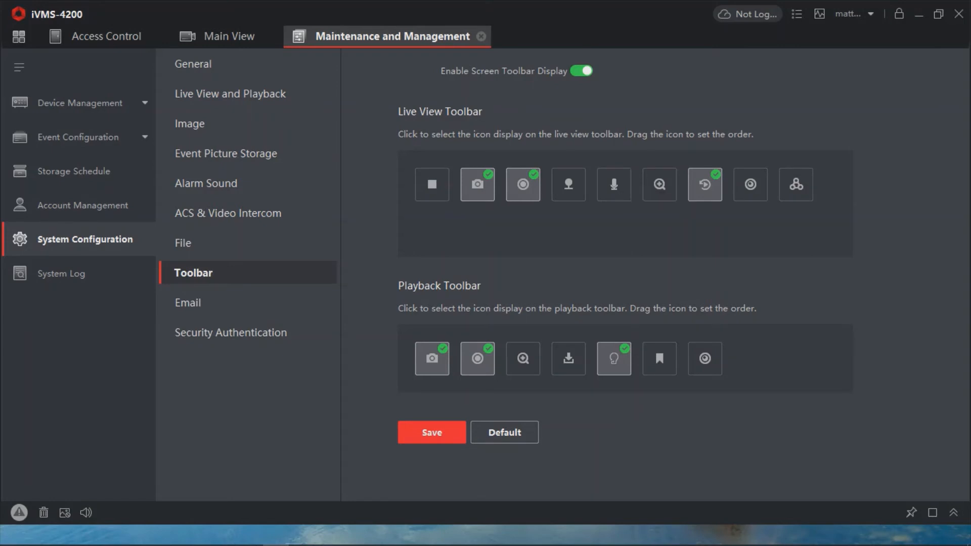
{"action": "left_click", "coordinate": [613, 184]}
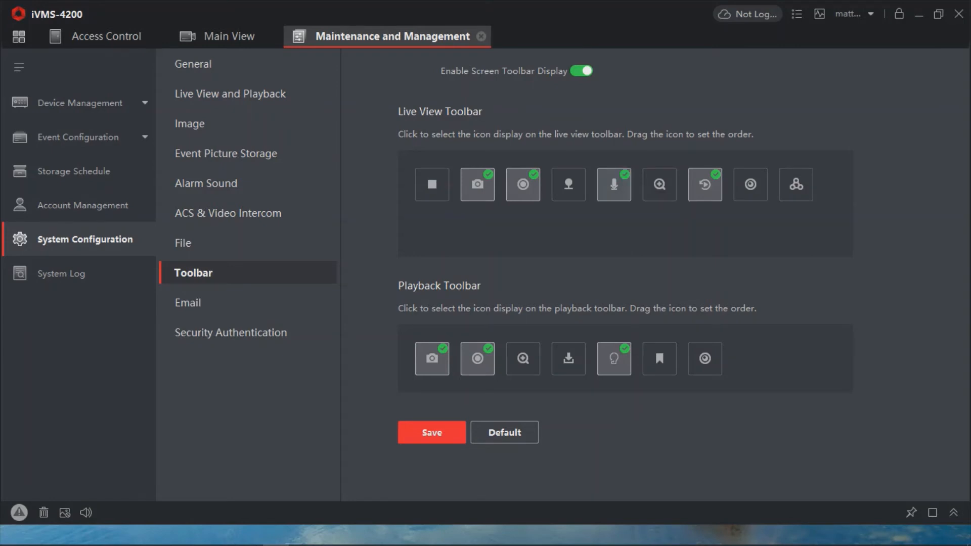